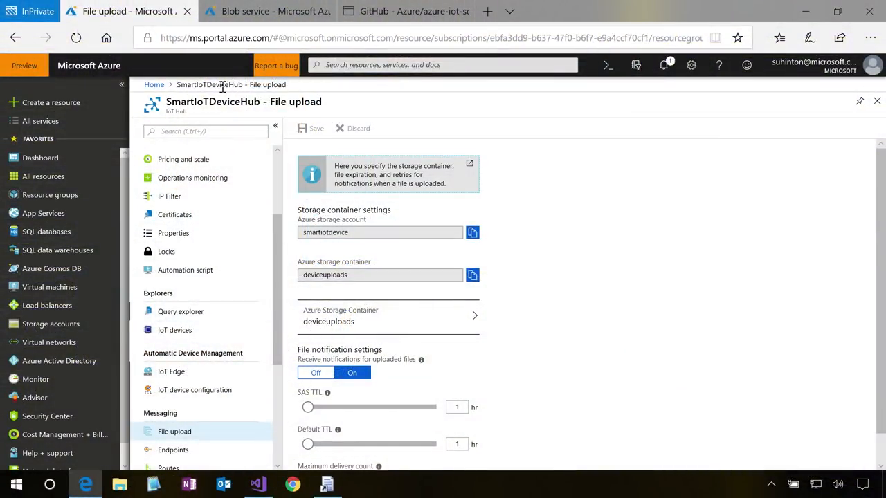
Step: Show SmartIoTDeviceHub's IoT devices list and select the SmartIoTDevice entry
{"action": "scroll", "scroll_direction": "down", "scroll_amount": 3}
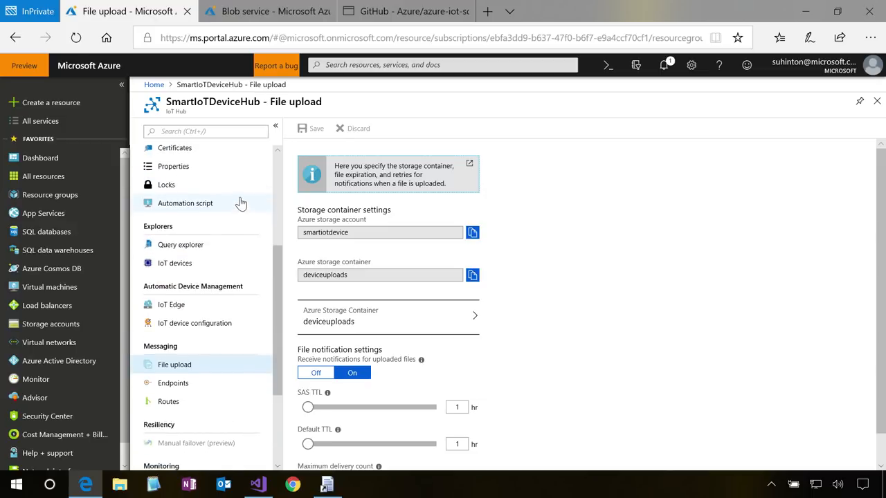
{"action": "scroll", "scroll_direction": "down", "scroll_amount": 3}
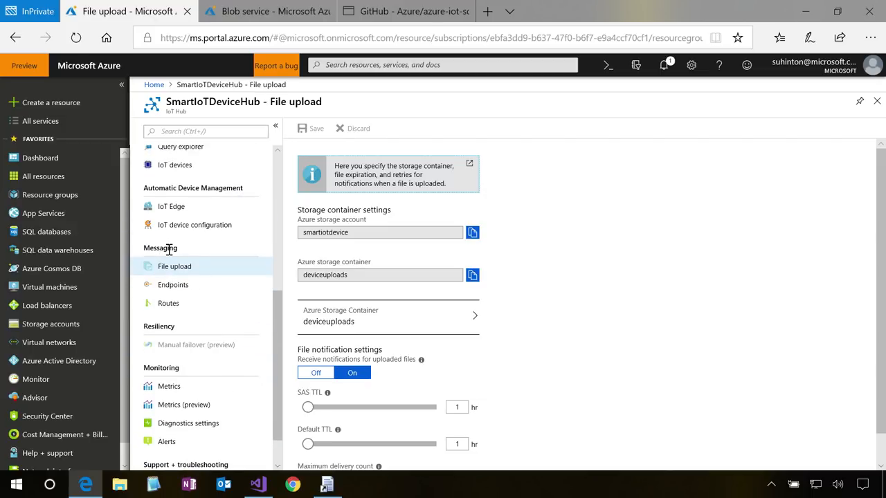
{"action": "mouse_move", "coordinate": [175, 270]}
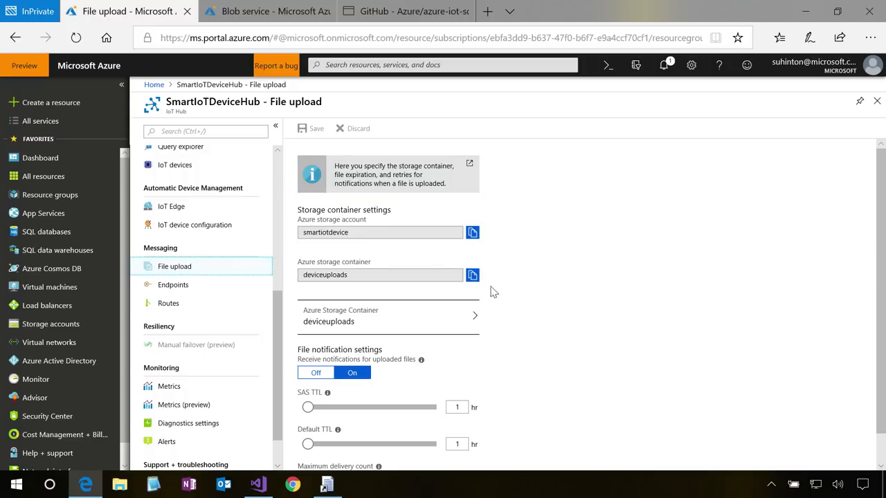
{"action": "mouse_move", "coordinate": [509, 222]}
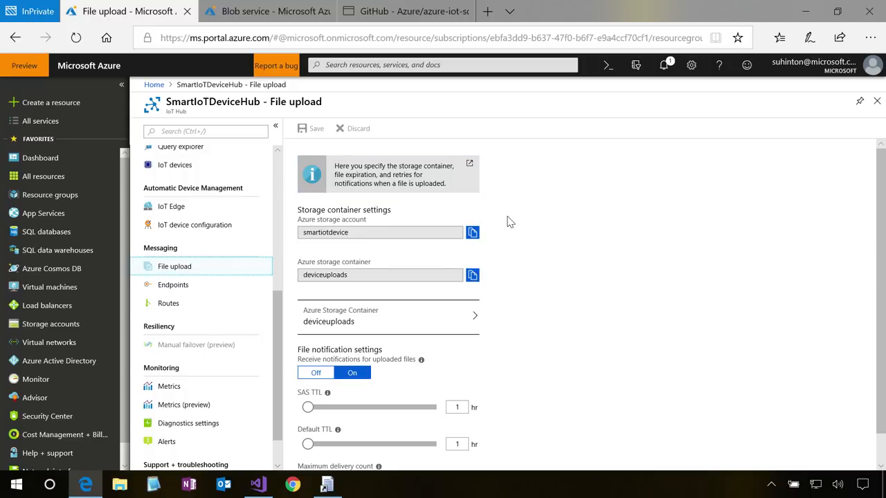
{"action": "mouse_move", "coordinate": [562, 191]}
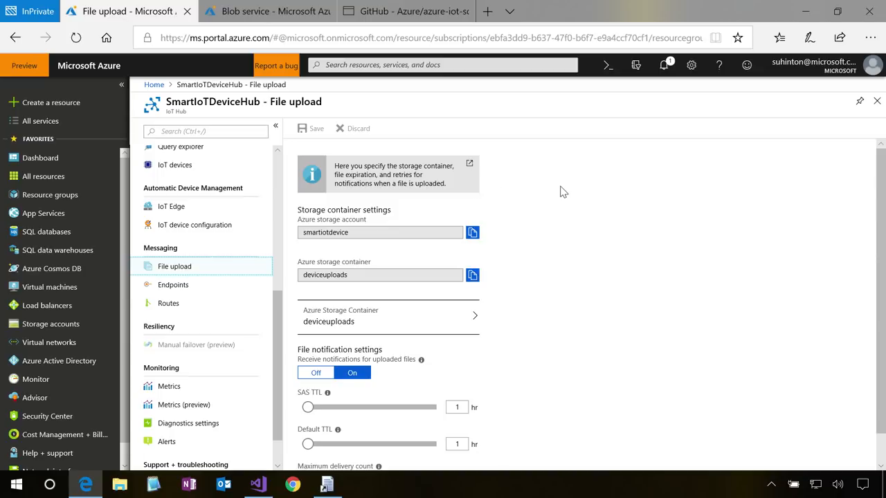
{"action": "mouse_move", "coordinate": [582, 142]}
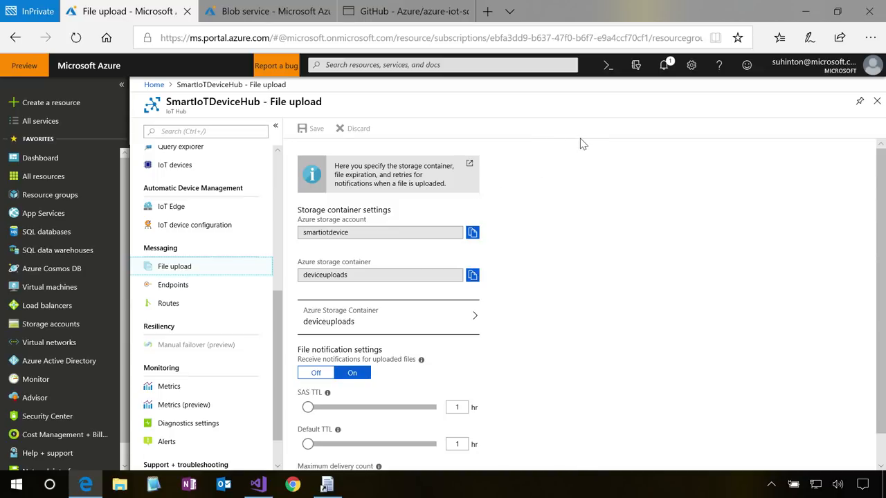
{"action": "mouse_move", "coordinate": [354, 235]}
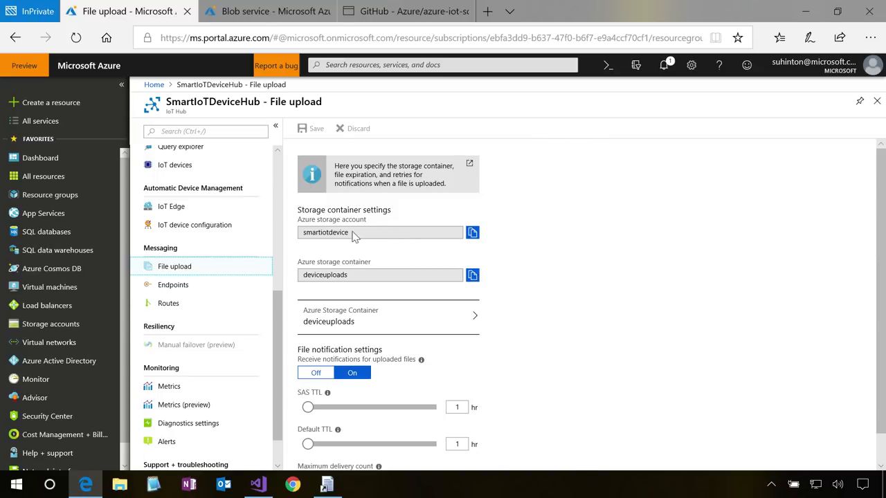
{"action": "mouse_move", "coordinate": [366, 228]}
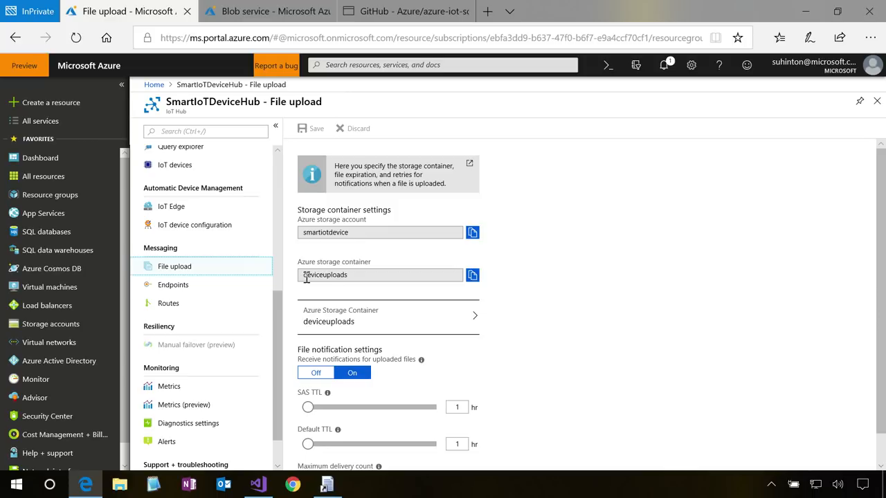
{"action": "mouse_move", "coordinate": [532, 275]}
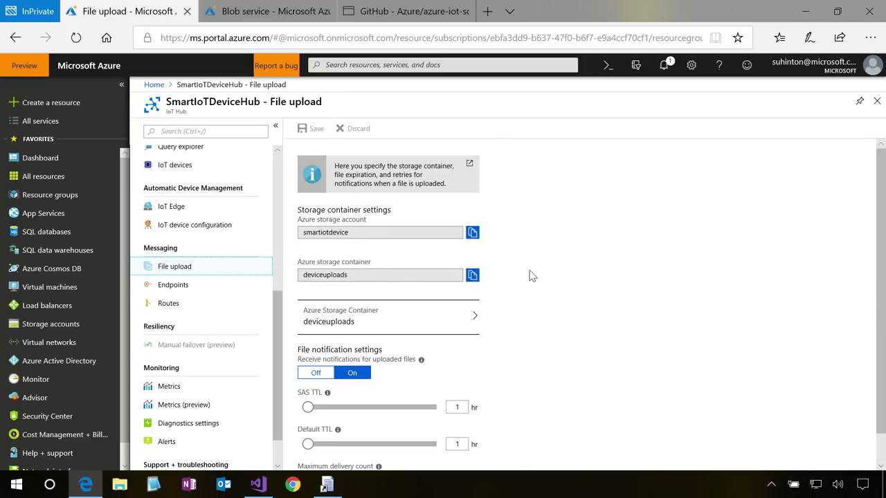
{"action": "mouse_move", "coordinate": [413, 283]}
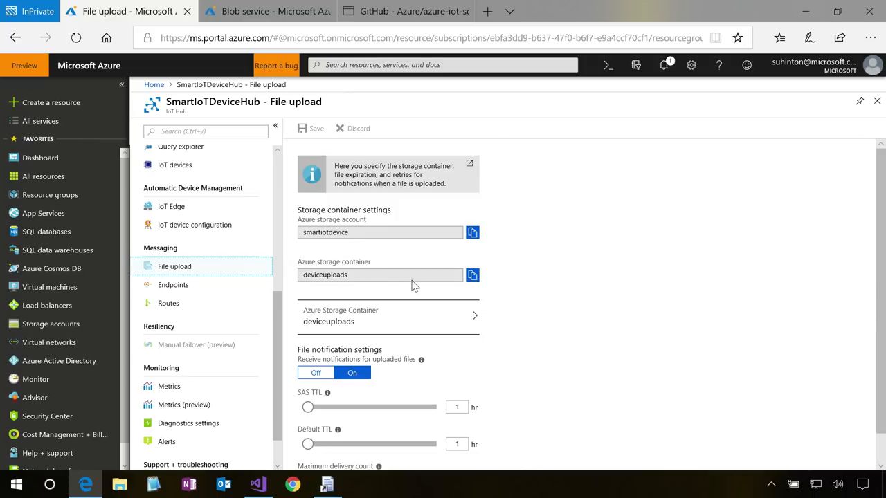
{"action": "mouse_move", "coordinate": [521, 346]}
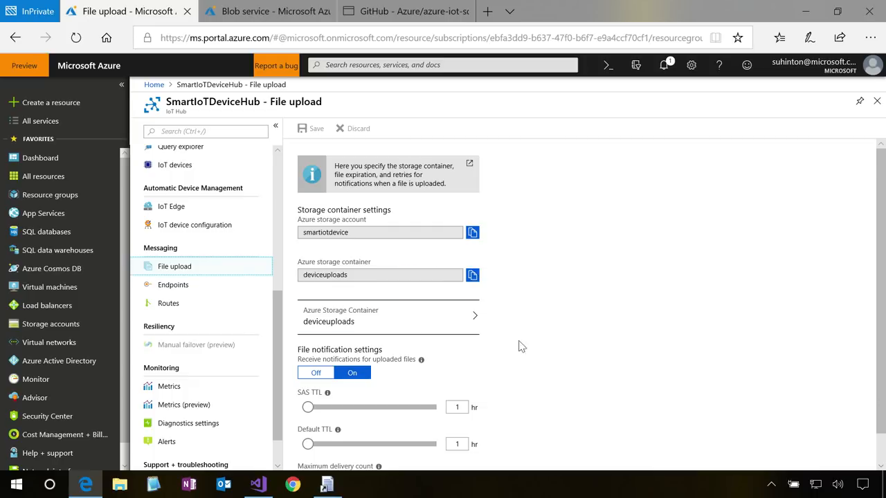
{"action": "scroll", "scroll_direction": "down", "scroll_amount": 3}
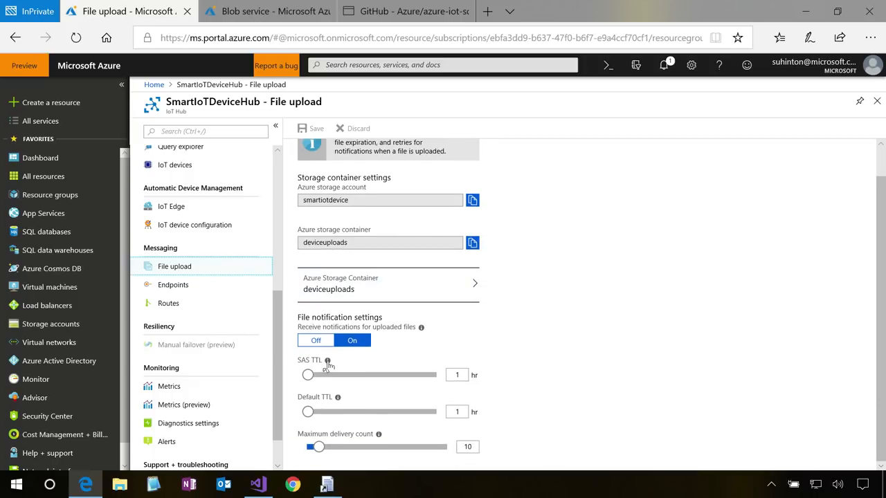
{"action": "mouse_move", "coordinate": [450, 330]}
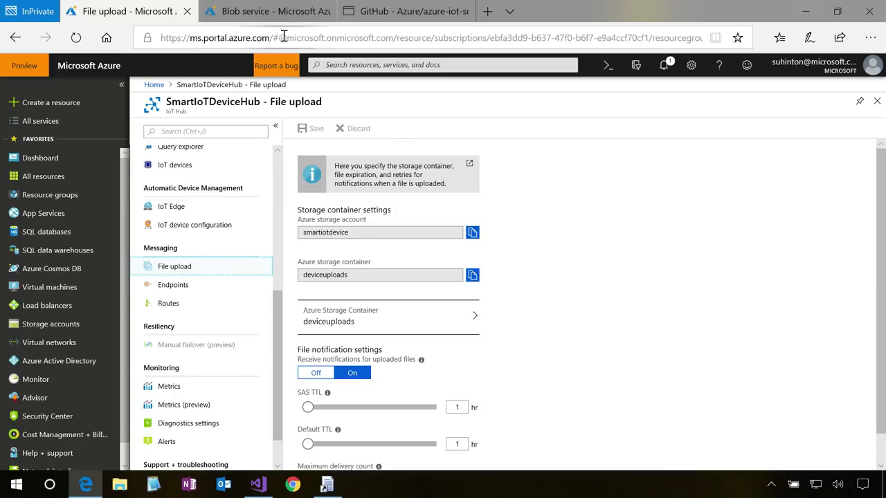
{"action": "mouse_move", "coordinate": [240, 300]}
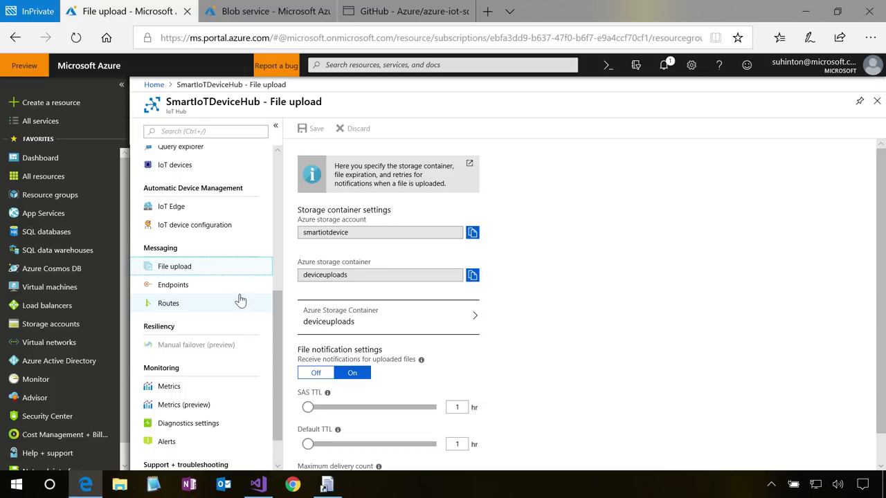
{"action": "scroll", "scroll_direction": "down", "scroll_amount": 3}
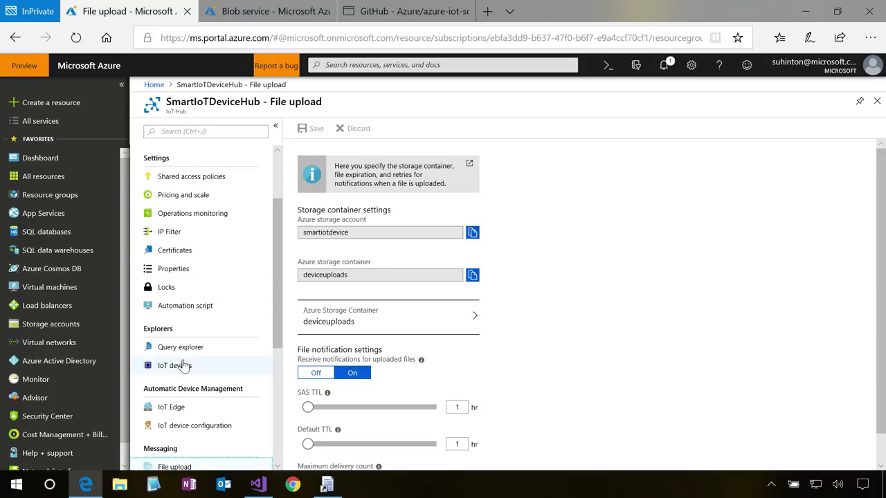
{"action": "left_click", "coordinate": [175, 365]}
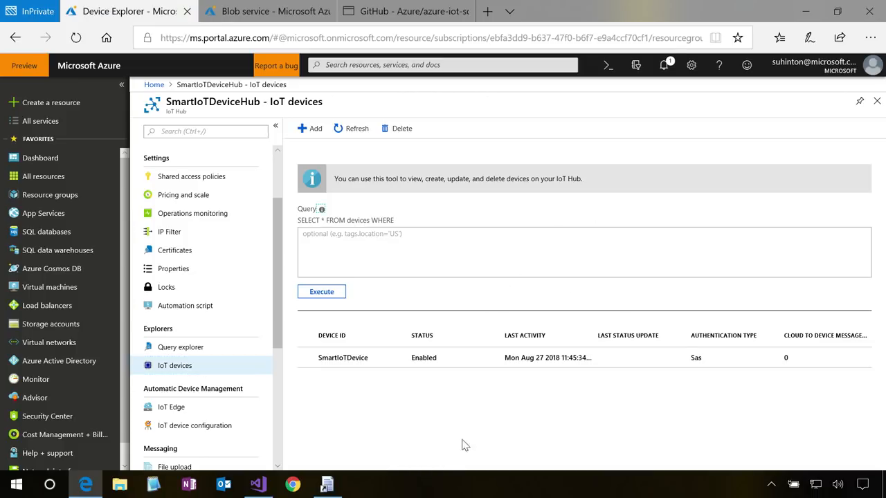
{"action": "mouse_move", "coordinate": [477, 399]}
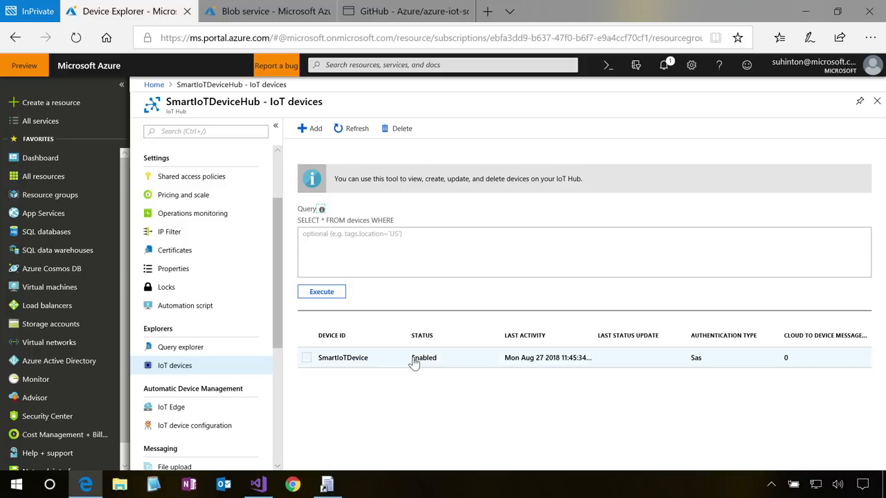
{"action": "left_click", "coordinate": [340, 357]}
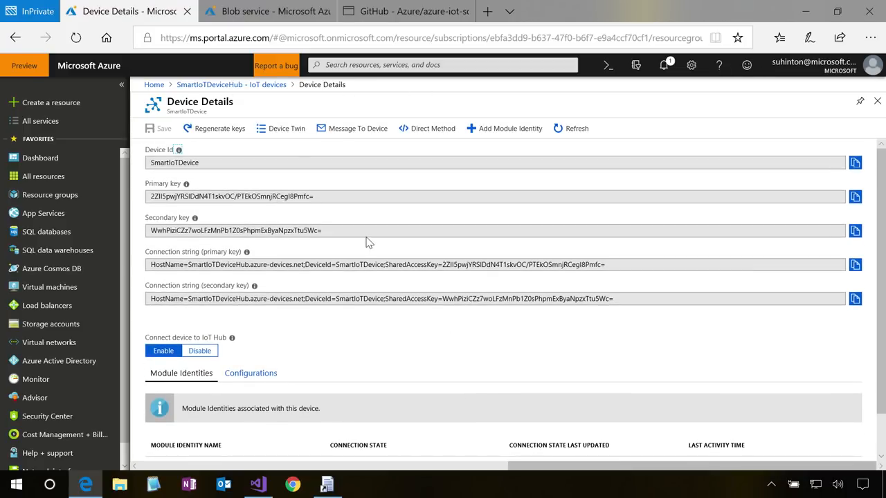
{"action": "mouse_move", "coordinate": [221, 89]}
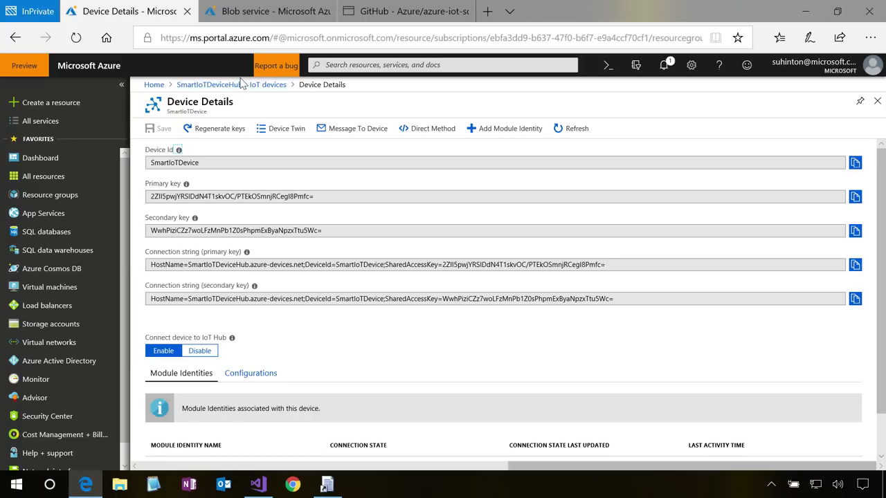
Step: Return from SmartIoTDevice's details to the hub's IoT devices list
{"action": "left_click", "coordinate": [266, 84]}
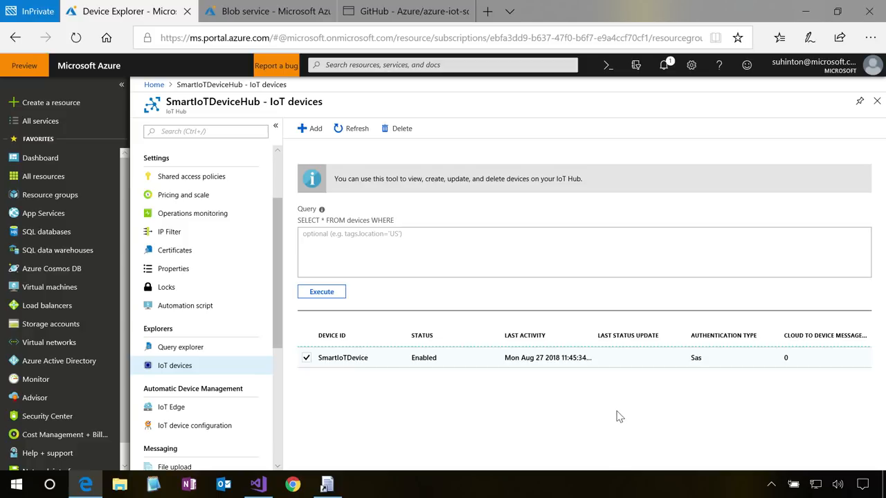
{"action": "mouse_move", "coordinate": [616, 418]}
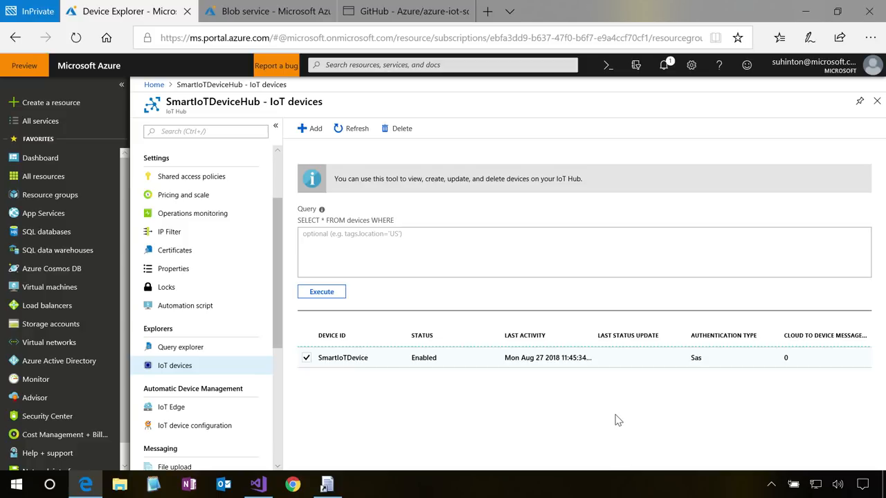
{"action": "mouse_move", "coordinate": [621, 413]}
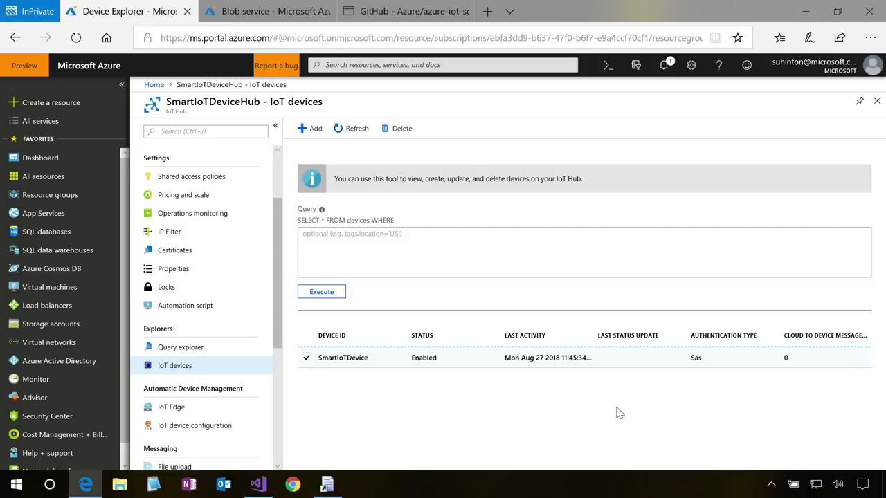
{"action": "mouse_move", "coordinate": [614, 418]}
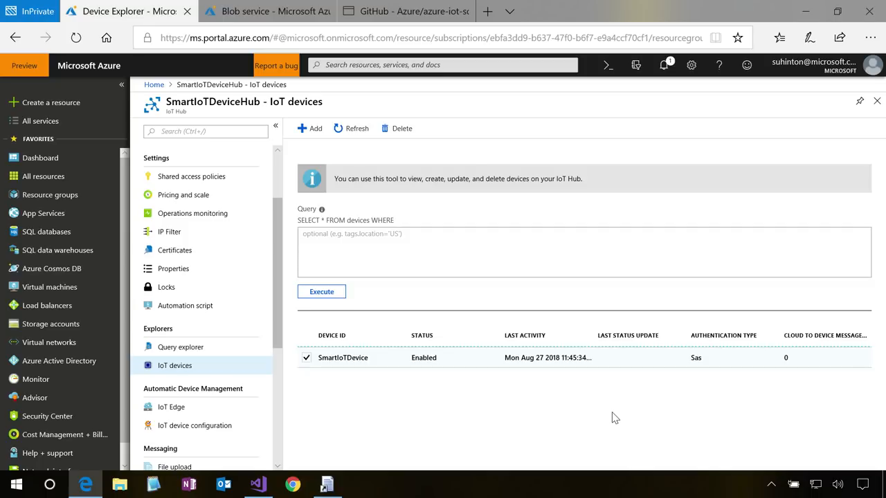
{"action": "mouse_move", "coordinate": [608, 418]}
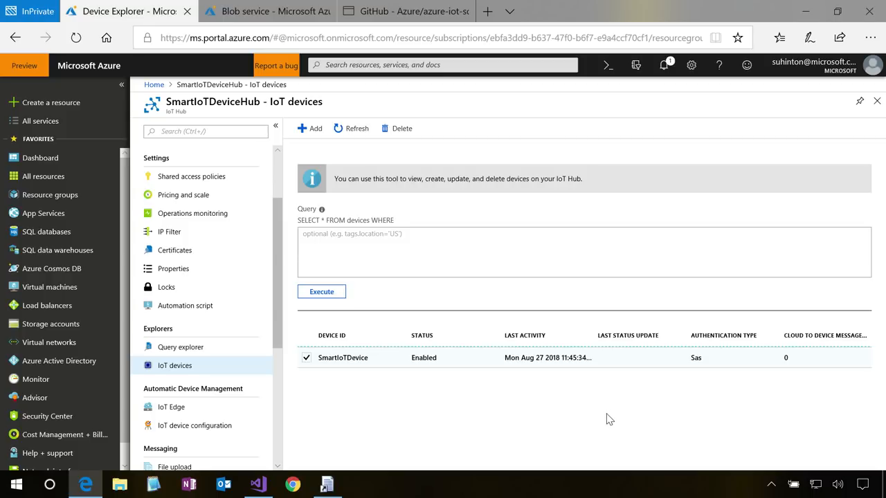
{"action": "mouse_move", "coordinate": [507, 375]}
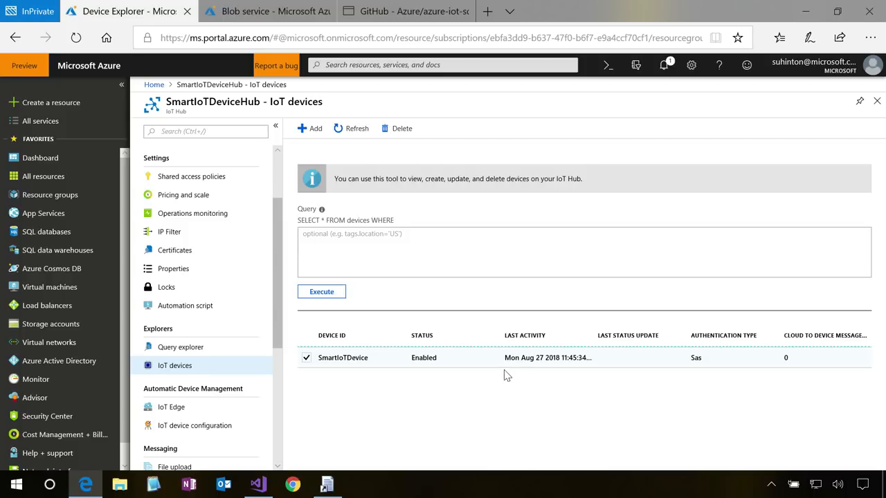
{"action": "mouse_move", "coordinate": [493, 361]}
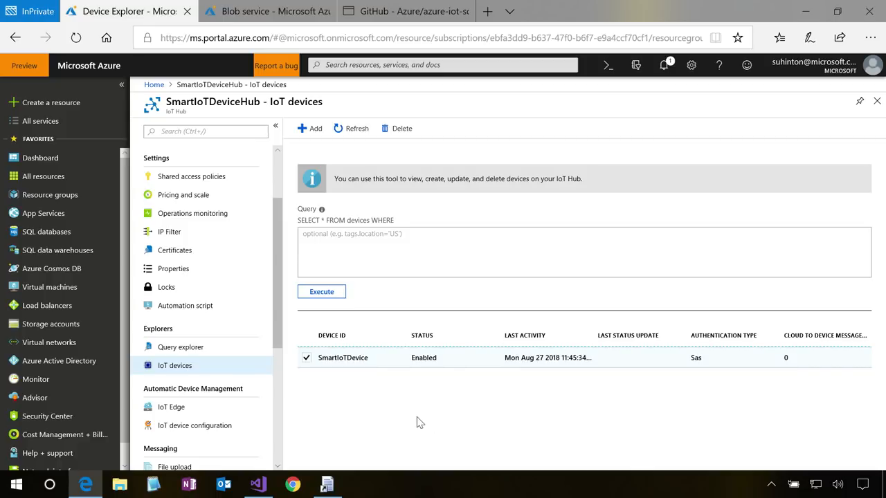
{"action": "mouse_move", "coordinate": [415, 415]}
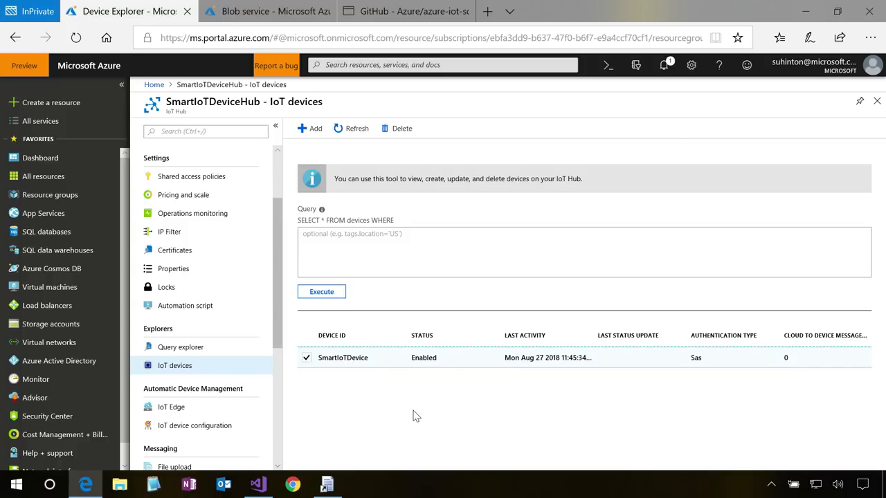
{"action": "mouse_move", "coordinate": [407, 413]}
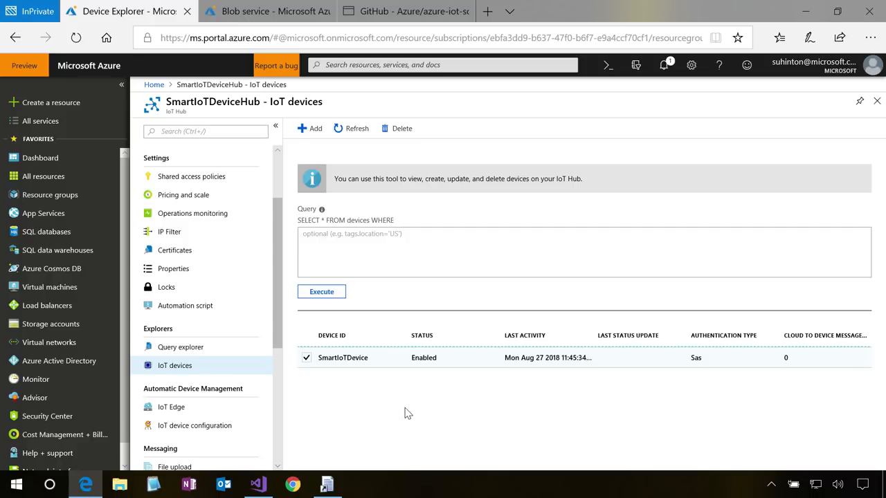
{"action": "mouse_move", "coordinate": [257, 484]}
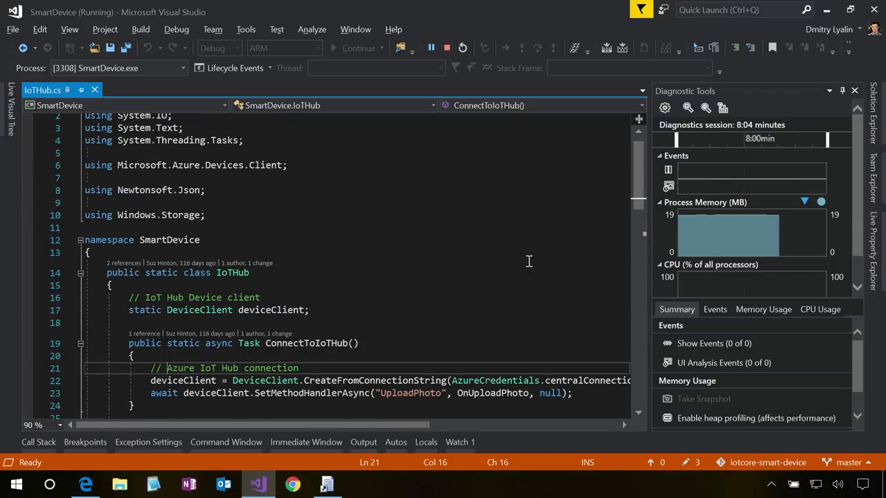
Step: Locate the SetMethodHandlerAsync call in IoTHub.cs registering UploadPhoto with OnUploadPhoto
{"action": "scroll", "scroll_direction": "down", "scroll_amount": 3}
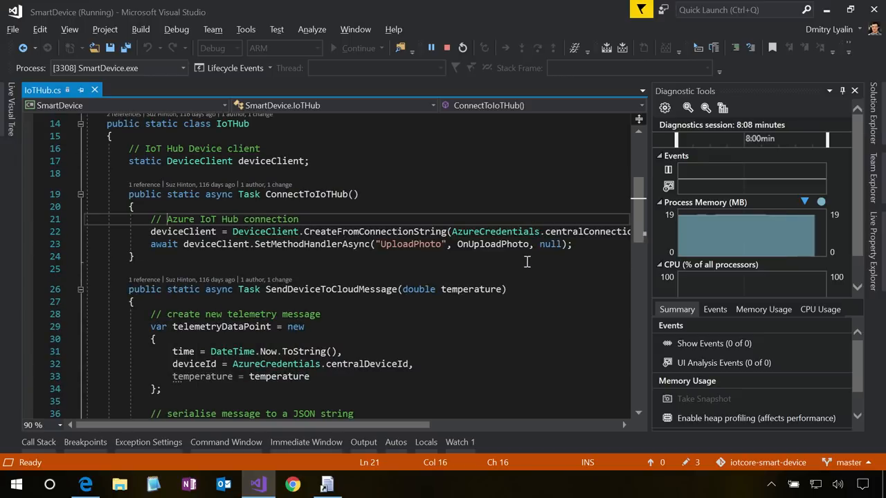
{"action": "mouse_move", "coordinate": [497, 252]}
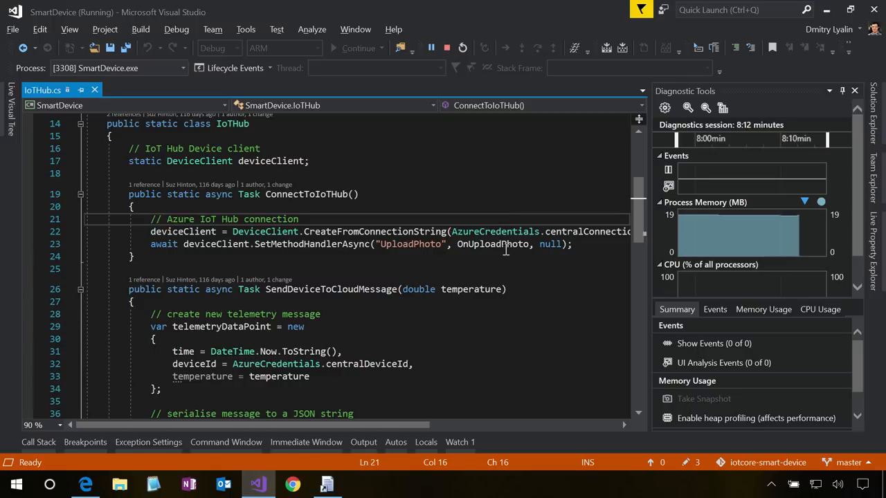
{"action": "scroll", "scroll_direction": "down", "scroll_amount": 3}
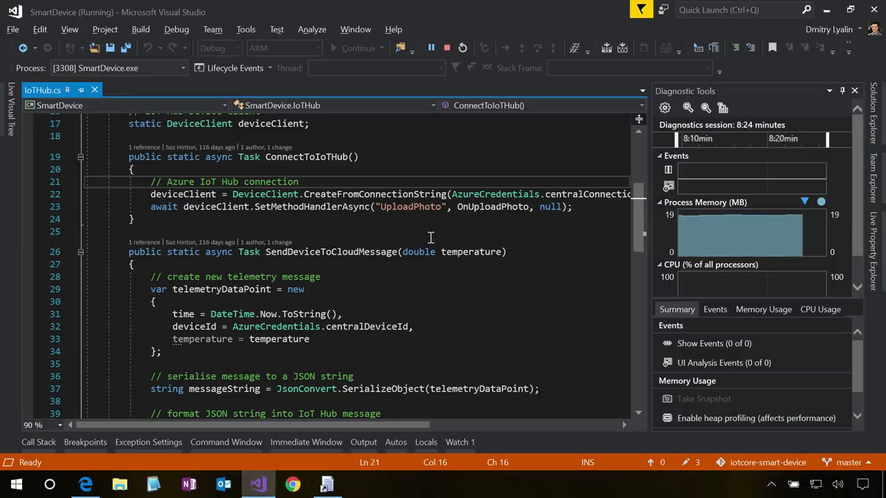
{"action": "double_click", "coordinate": [410, 206]}
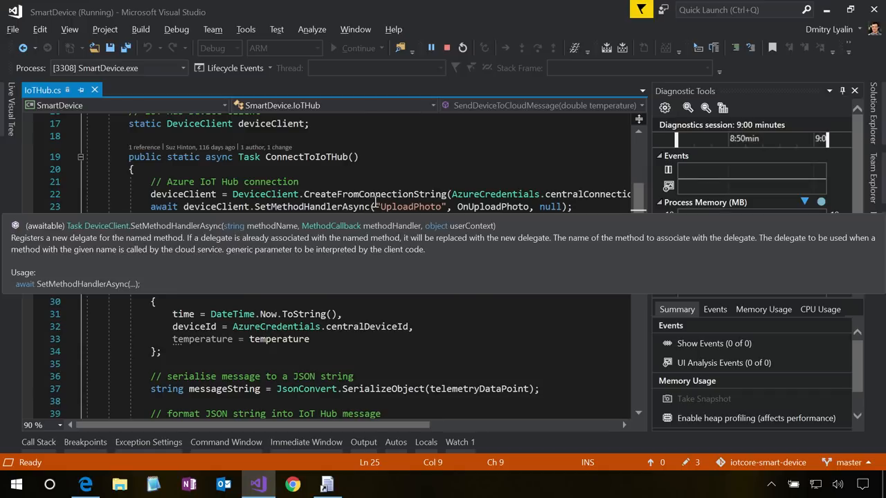
{"action": "left_click", "coordinate": [413, 210]}
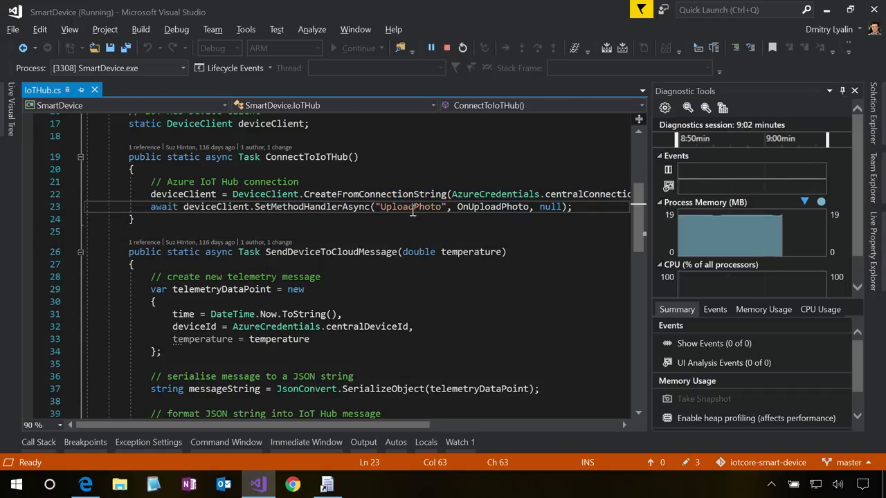
{"action": "mouse_move", "coordinate": [507, 206]}
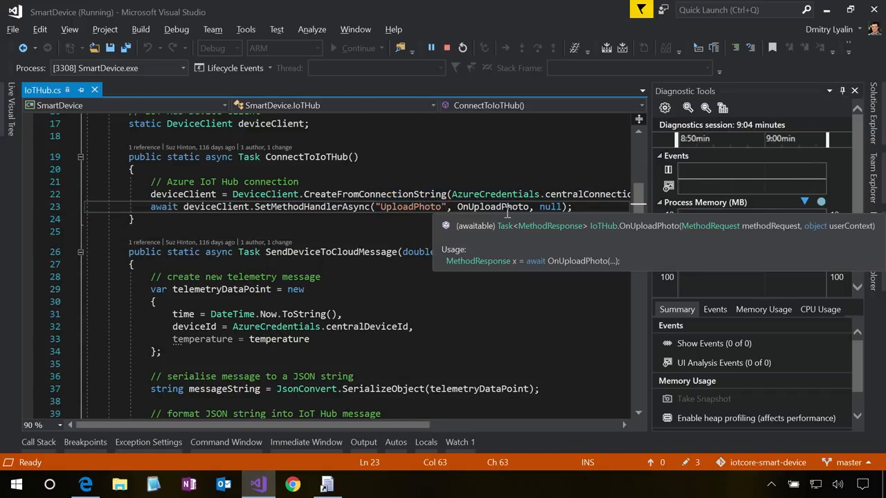
Step: Point out the photo-taking step inside the OnUploadPhoto handler
{"action": "scroll", "scroll_direction": "down", "scroll_amount": 3}
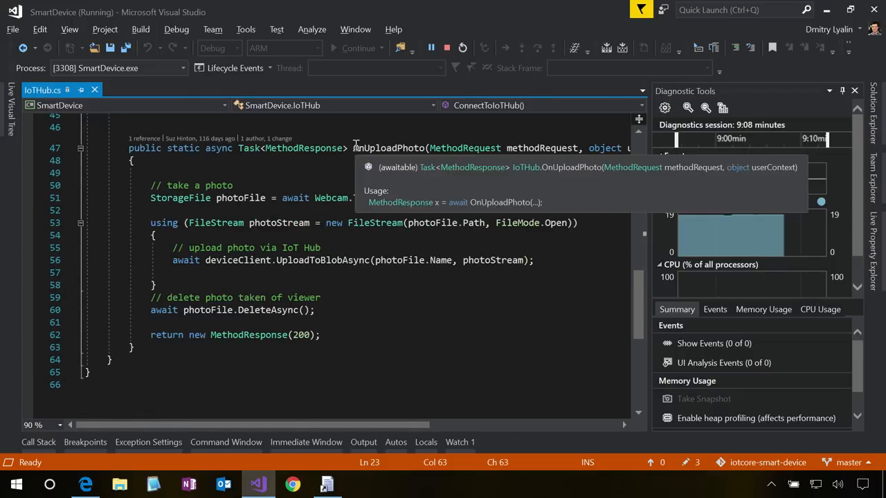
{"action": "left_click", "coordinate": [387, 148]}
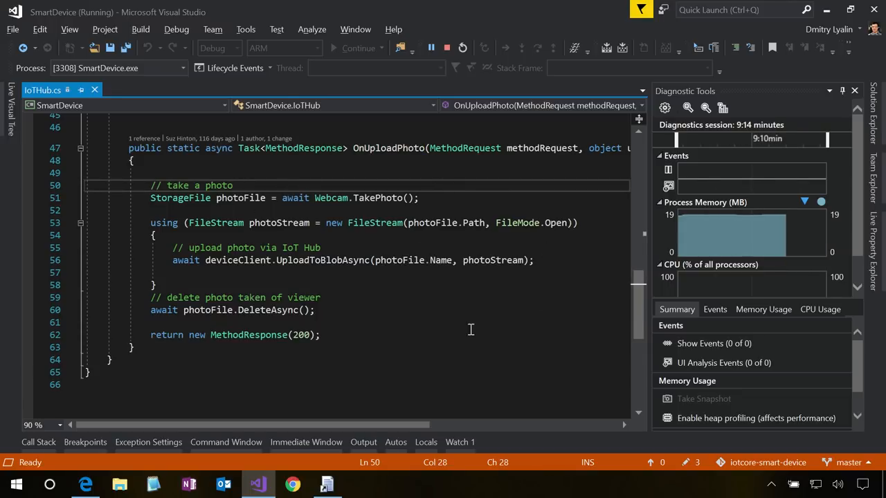
{"action": "mouse_move", "coordinate": [453, 330]}
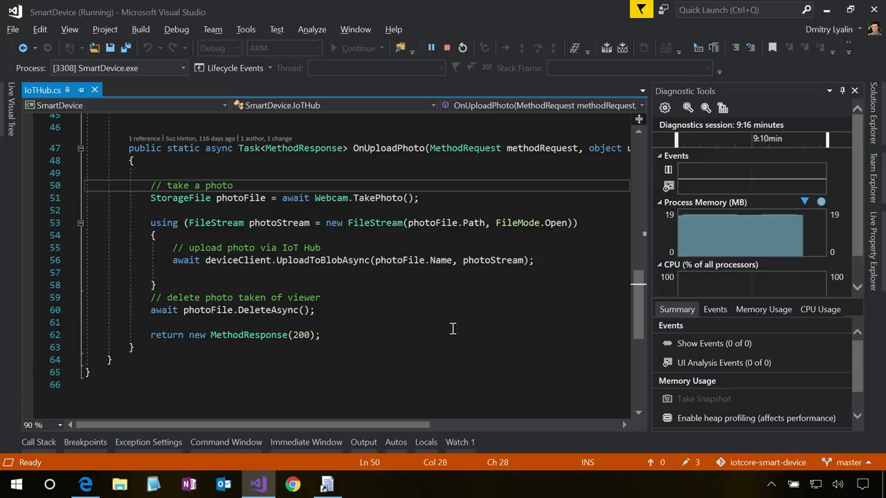
{"action": "mouse_move", "coordinate": [282, 203]}
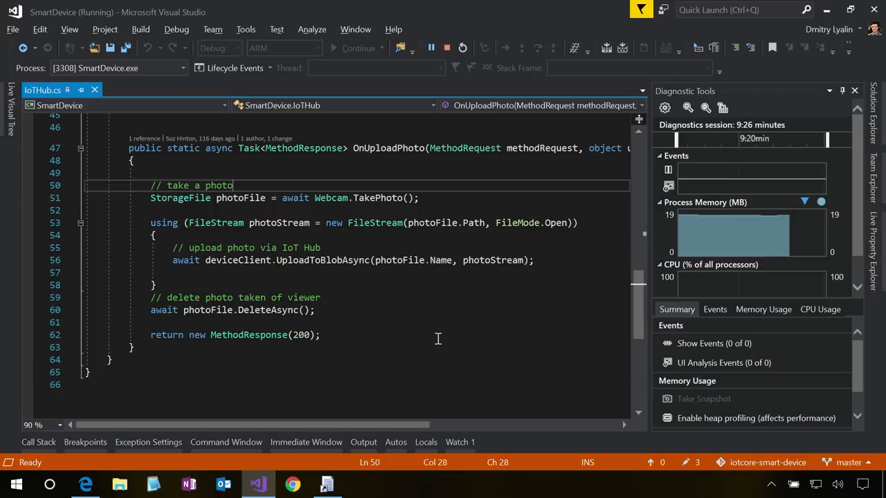
{"action": "mouse_move", "coordinate": [229, 260]}
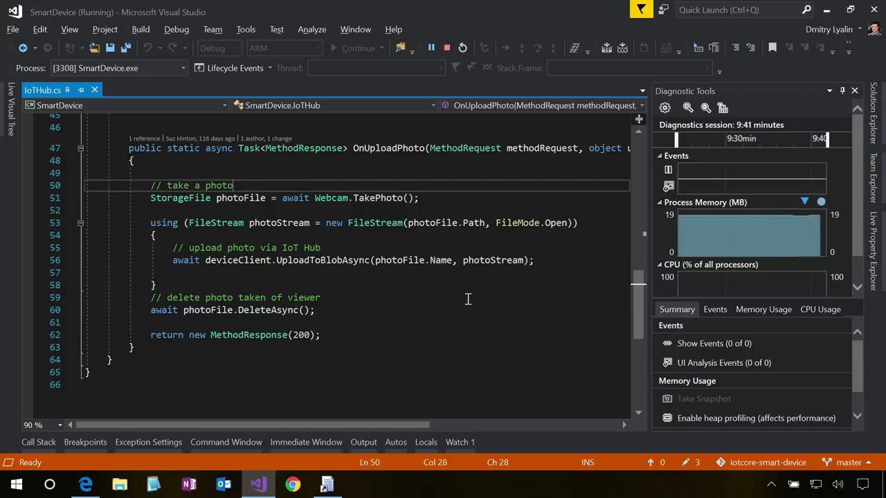
{"action": "mouse_move", "coordinate": [448, 293]}
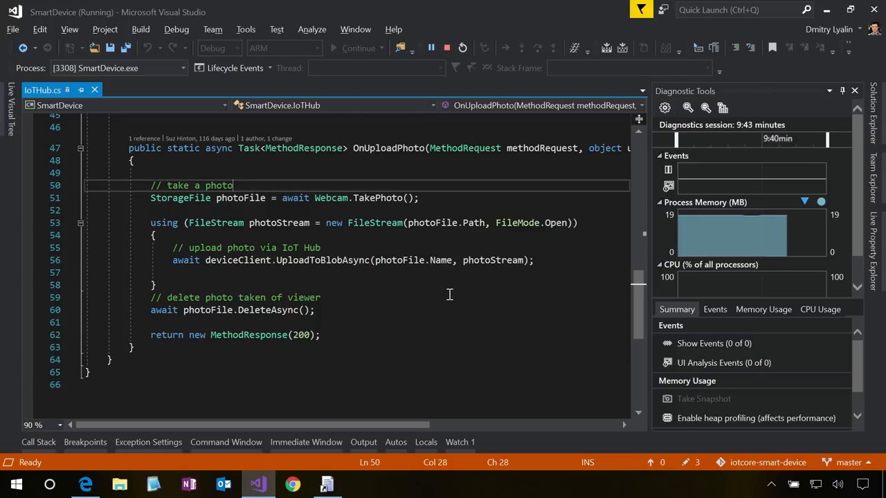
{"action": "mouse_move", "coordinate": [487, 274]}
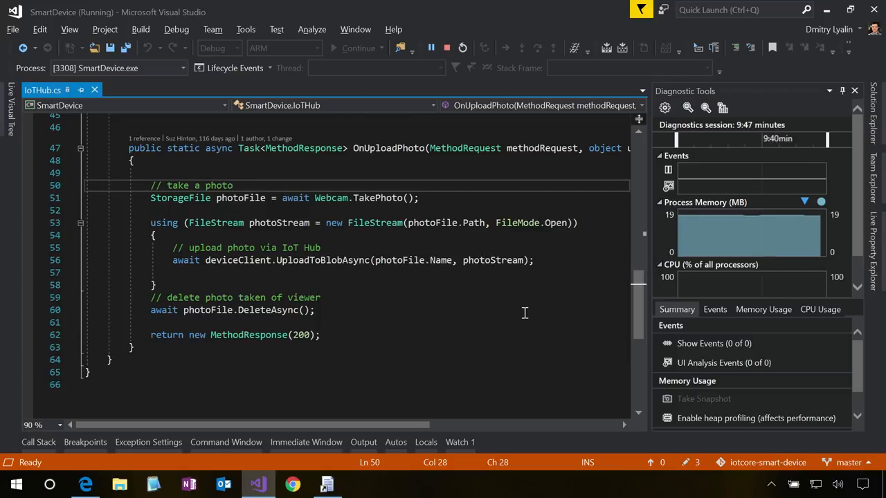
{"action": "mouse_move", "coordinate": [520, 309]}
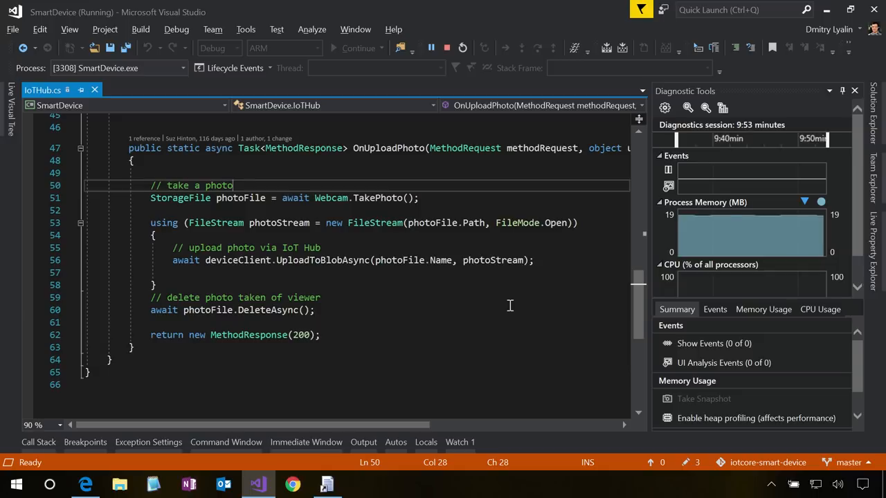
{"action": "mouse_move", "coordinate": [520, 298]}
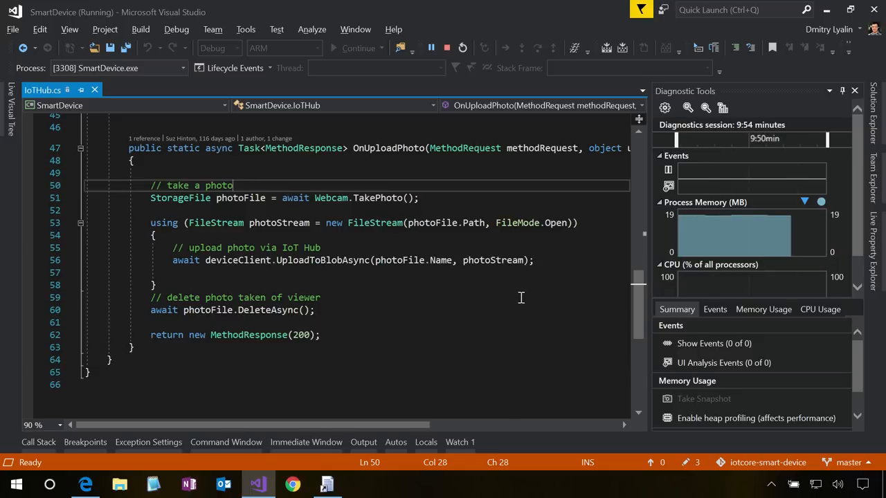
{"action": "mouse_move", "coordinate": [524, 302]}
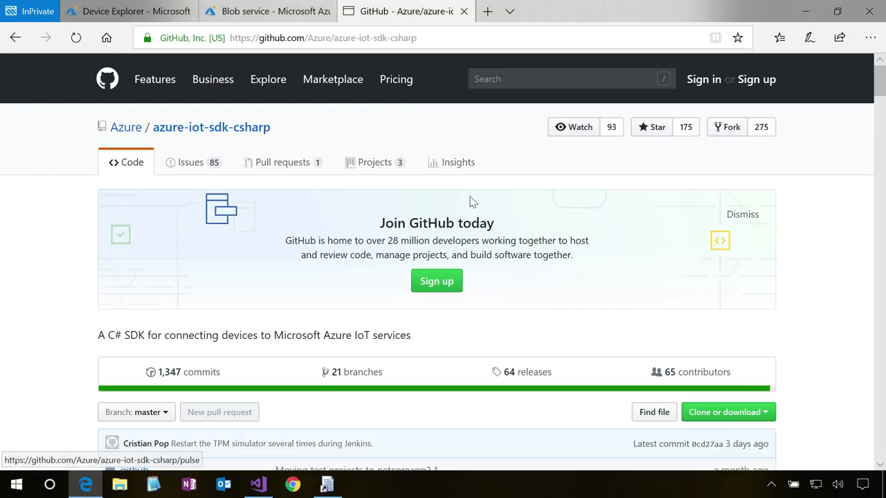
{"action": "mouse_move", "coordinate": [250, 137]}
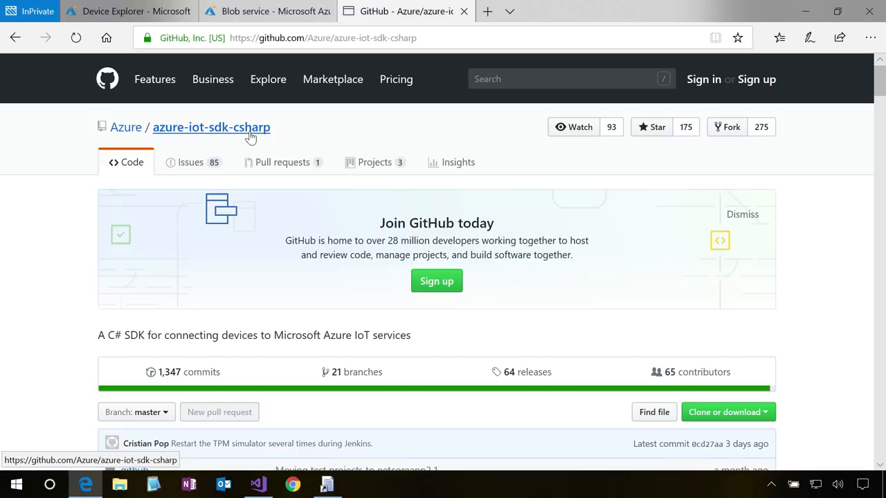
{"action": "scroll", "scroll_direction": "down", "scroll_amount": 3}
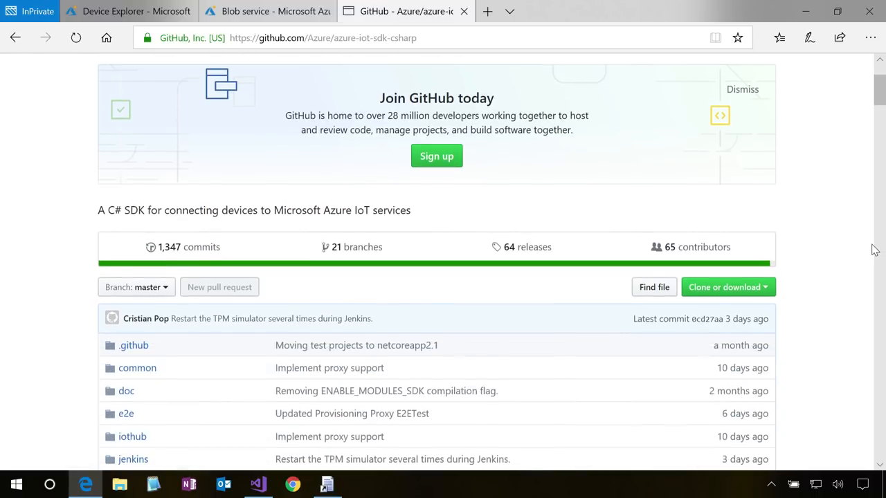
{"action": "scroll", "scroll_direction": "down", "scroll_amount": 3}
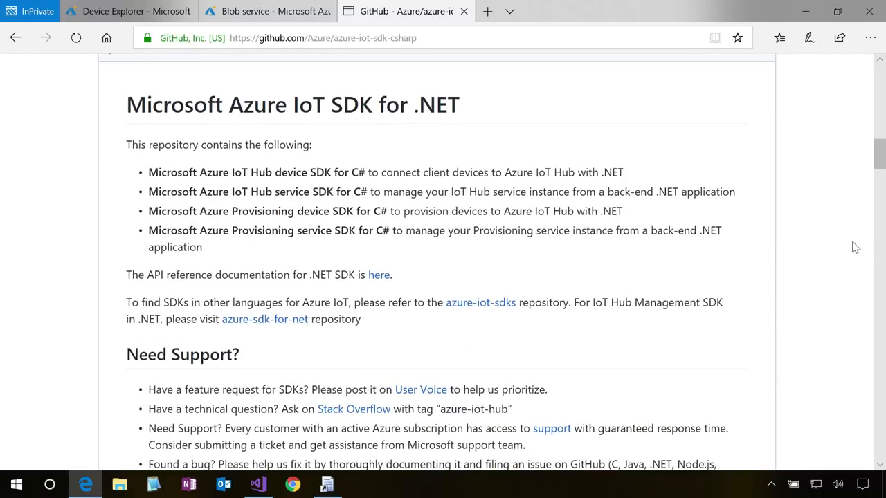
{"action": "scroll", "scroll_direction": "down", "scroll_amount": 3}
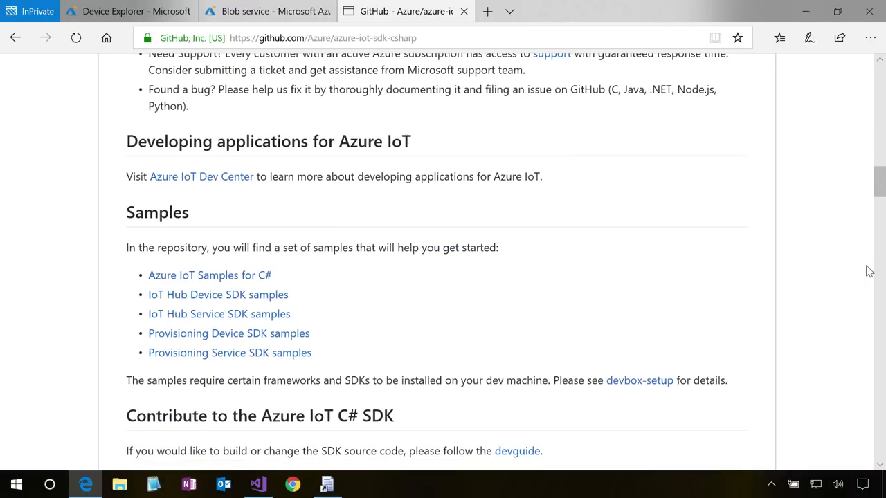
{"action": "scroll", "scroll_direction": "up", "scroll_amount": 3}
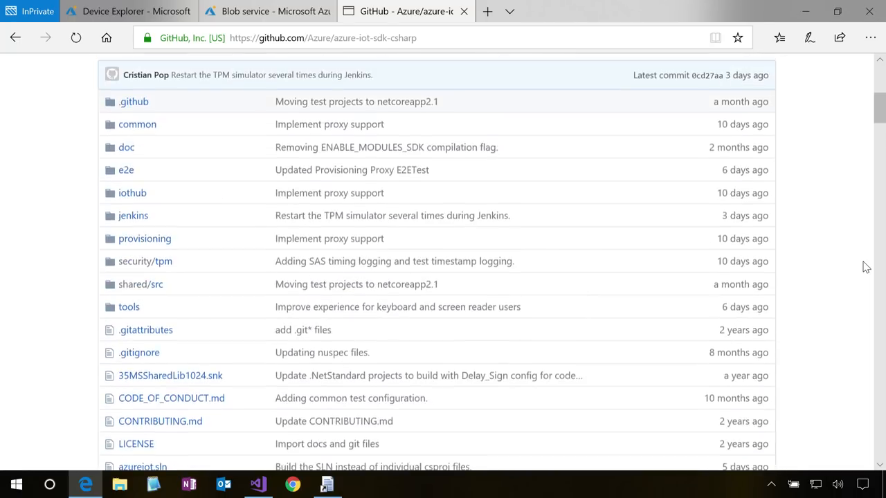
{"action": "scroll", "scroll_direction": "up", "scroll_amount": 3}
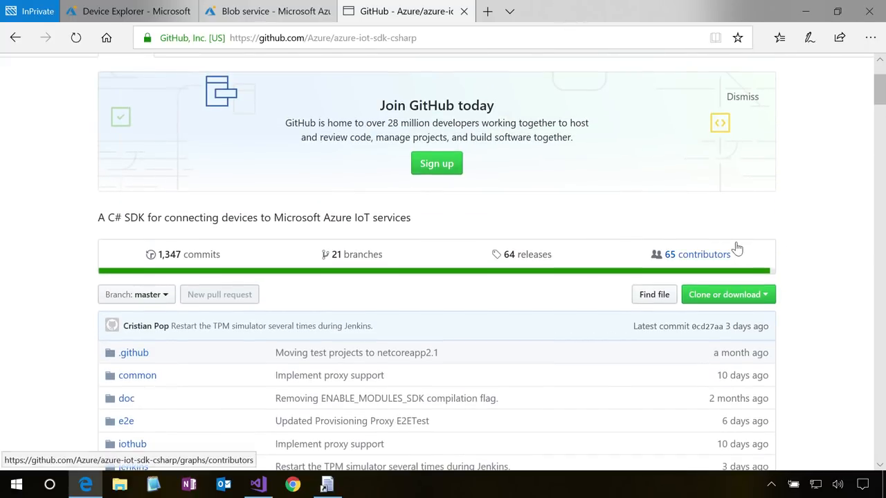
{"action": "mouse_move", "coordinate": [817, 221]}
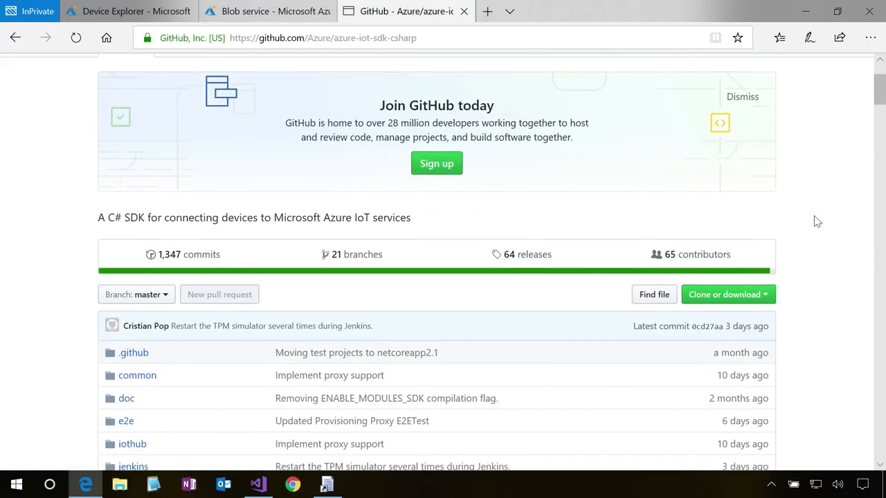
{"action": "scroll", "scroll_direction": "down", "scroll_amount": 3}
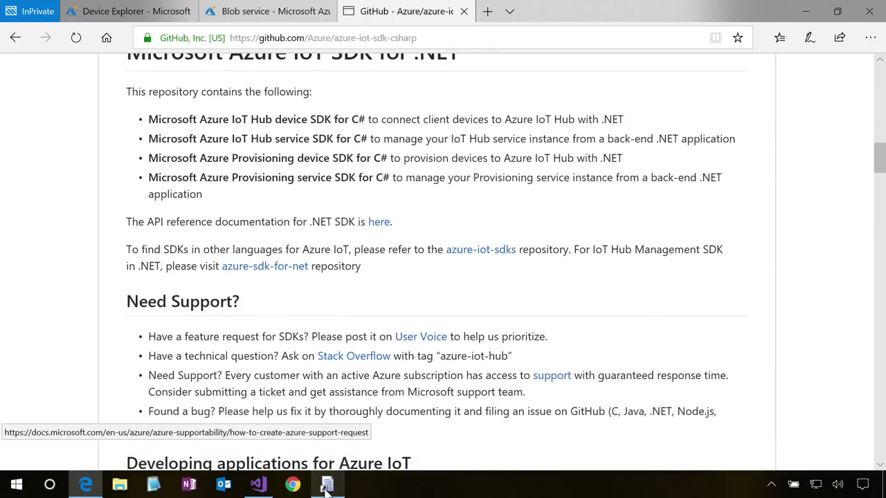
{"action": "left_click", "coordinate": [326, 484]}
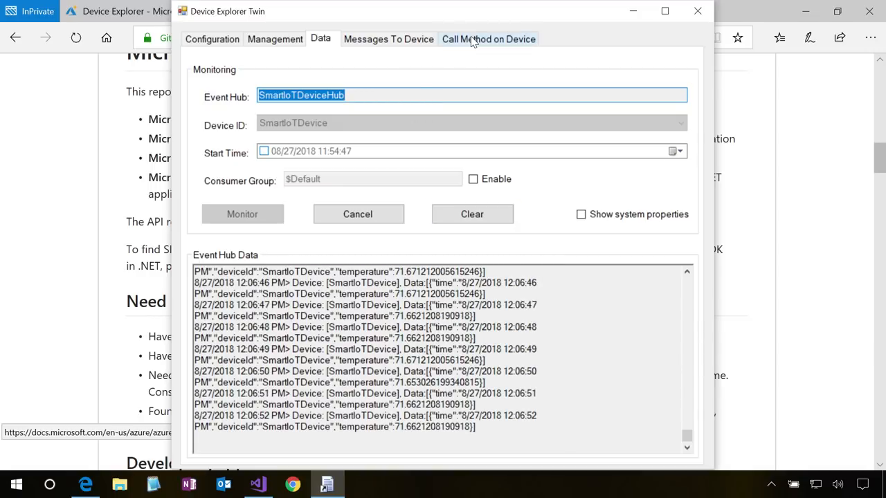
Step: Show the Call Method on Device form naming UploadPhoto for SmartIoTDevice
{"action": "left_click", "coordinate": [489, 39]}
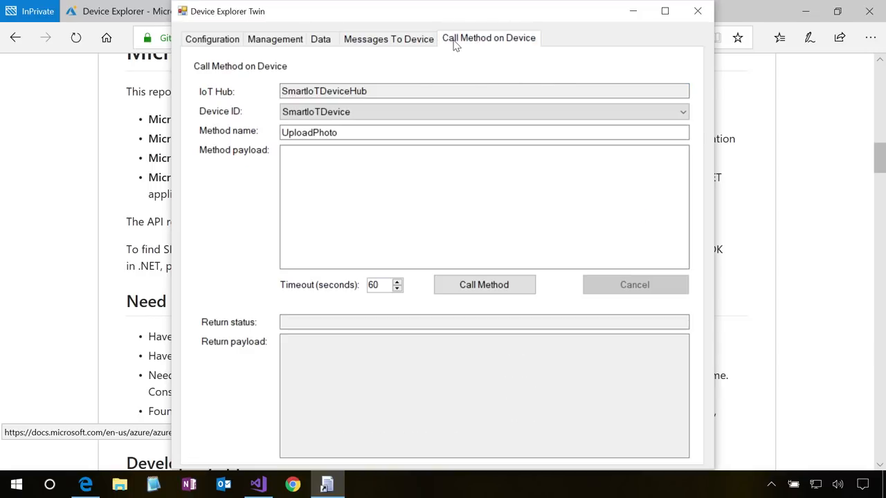
{"action": "mouse_move", "coordinate": [529, 50]}
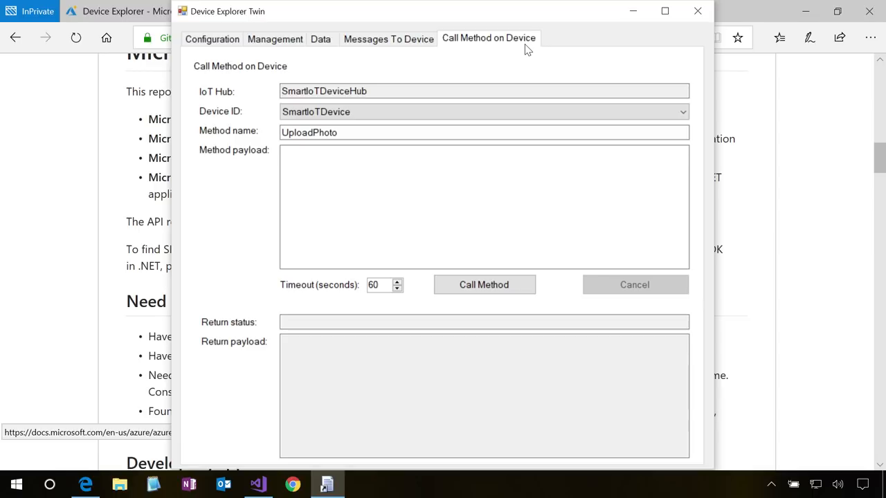
{"action": "mouse_move", "coordinate": [555, 43]}
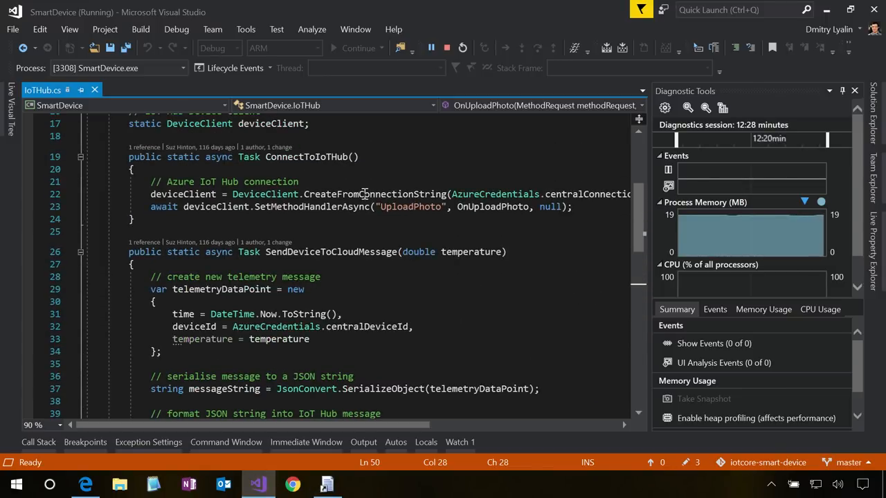
Step: Bring Device Explorer Twin forward, confirm the UploadPhoto method name and leave the payload empty
{"action": "double_click", "coordinate": [409, 208]}
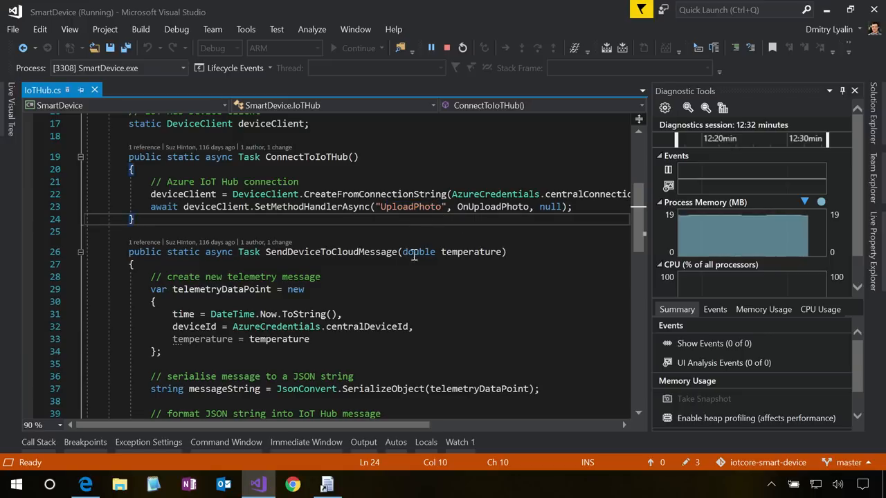
{"action": "left_click", "coordinate": [327, 485]}
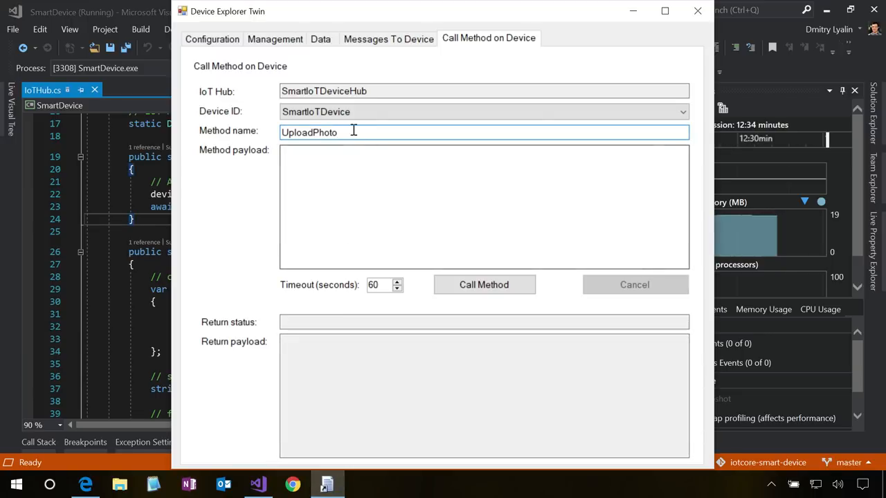
{"action": "double_click", "coordinate": [309, 133]}
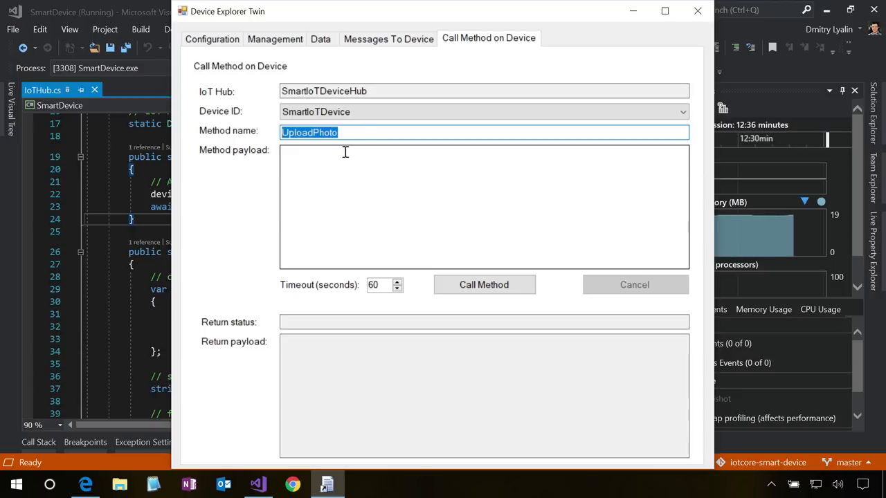
{"action": "left_click", "coordinate": [352, 133]}
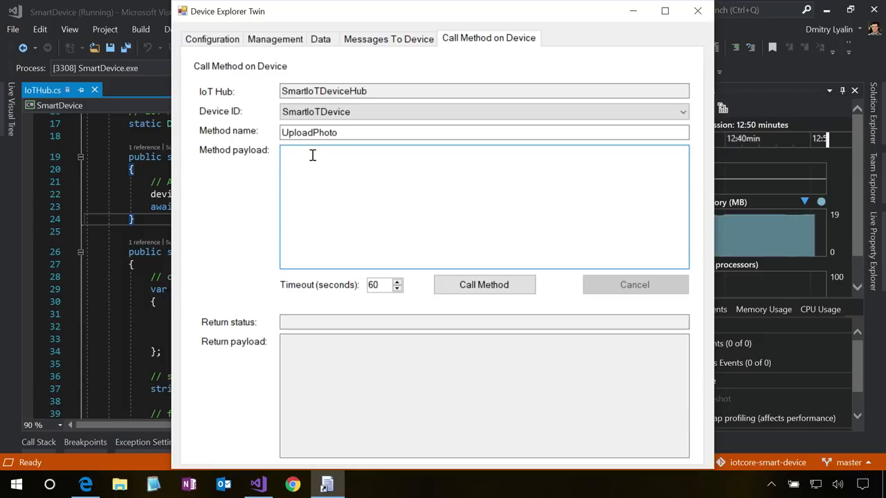
{"action": "left_click", "coordinate": [312, 155]}
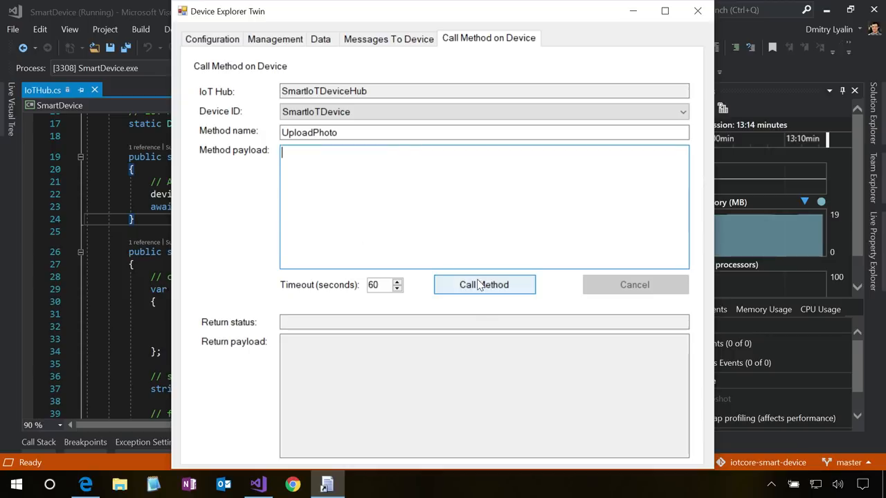
Step: Call UploadPhoto on SmartIoTDevice and follow the handling code in IoTHub.cs
{"action": "left_click", "coordinate": [484, 285]}
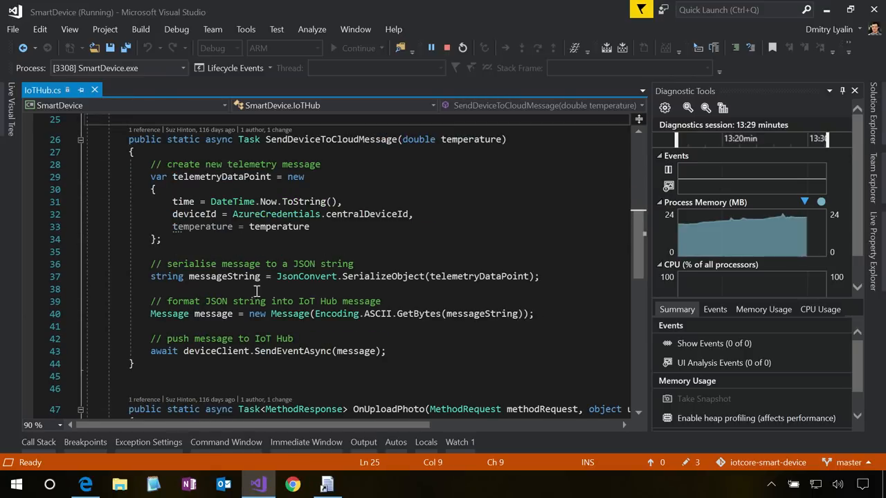
{"action": "scroll", "scroll_direction": "down", "scroll_amount": 3}
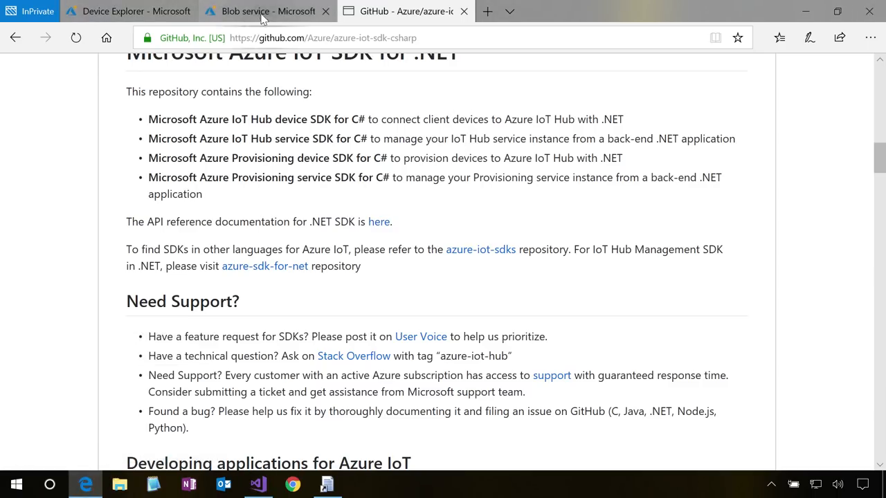
Step: Check the hub's File upload settings and open the deviceuploads blob container holding photo.jpg
{"action": "left_click", "coordinate": [266, 11]}
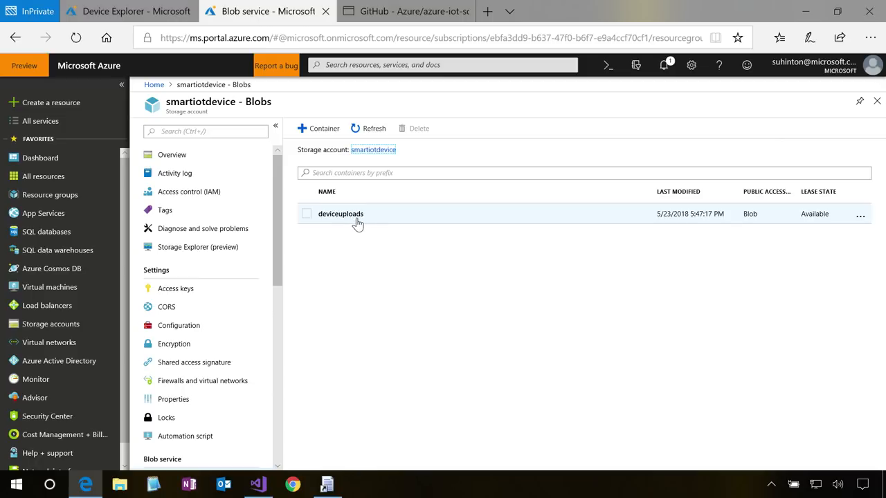
{"action": "left_click", "coordinate": [122, 11]}
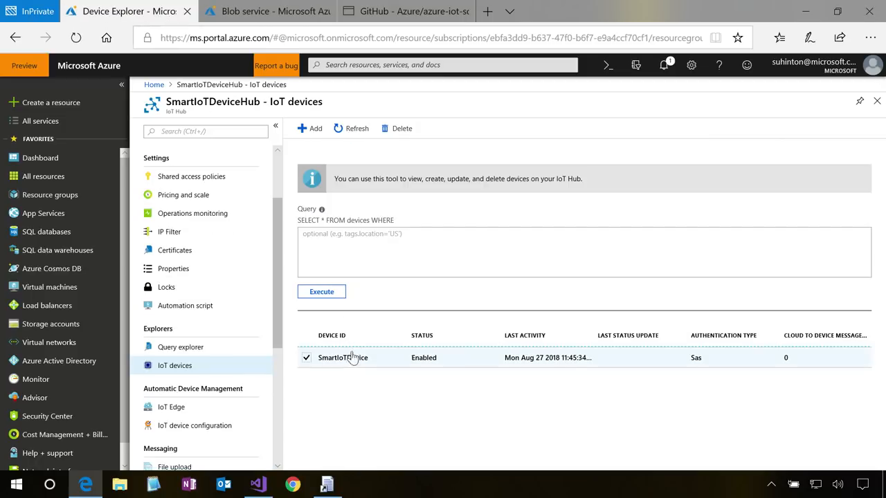
{"action": "scroll", "scroll_direction": "down", "scroll_amount": 3}
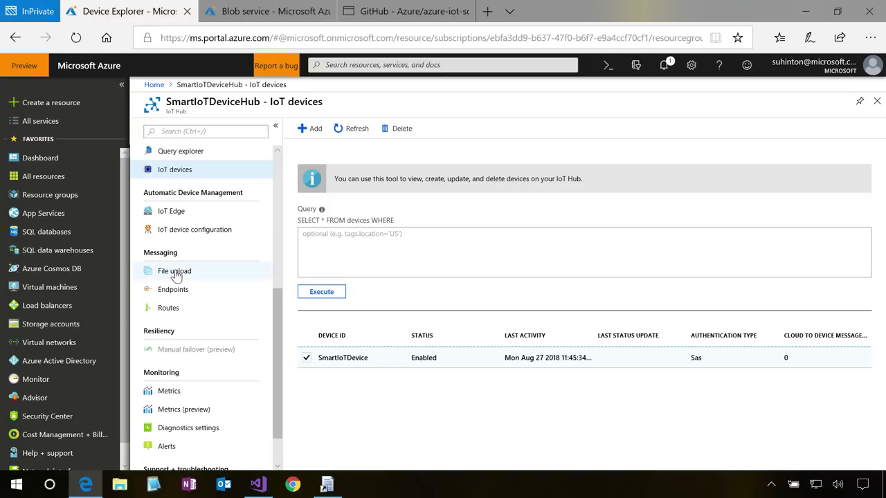
{"action": "left_click", "coordinate": [175, 270]}
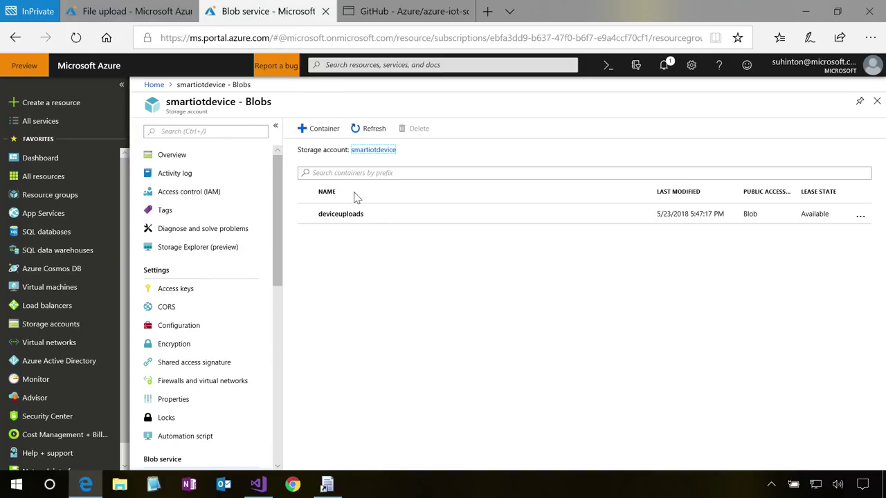
{"action": "left_click", "coordinate": [340, 213]}
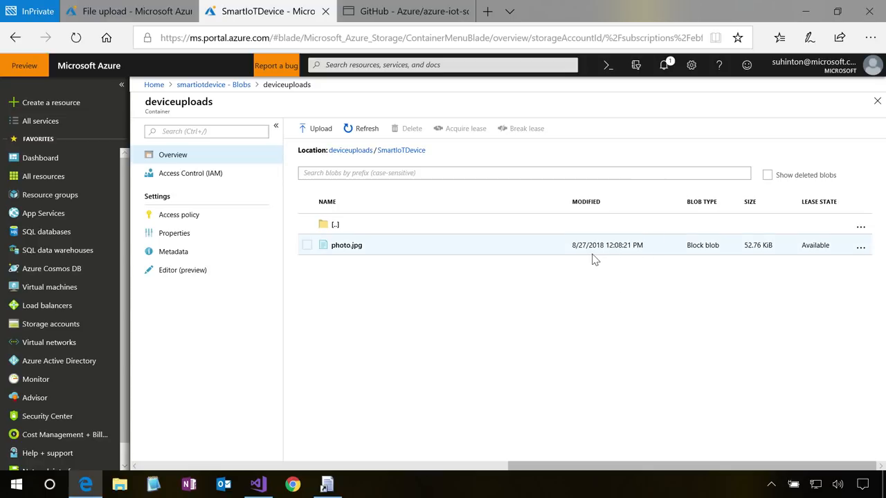
{"action": "mouse_move", "coordinate": [608, 245]}
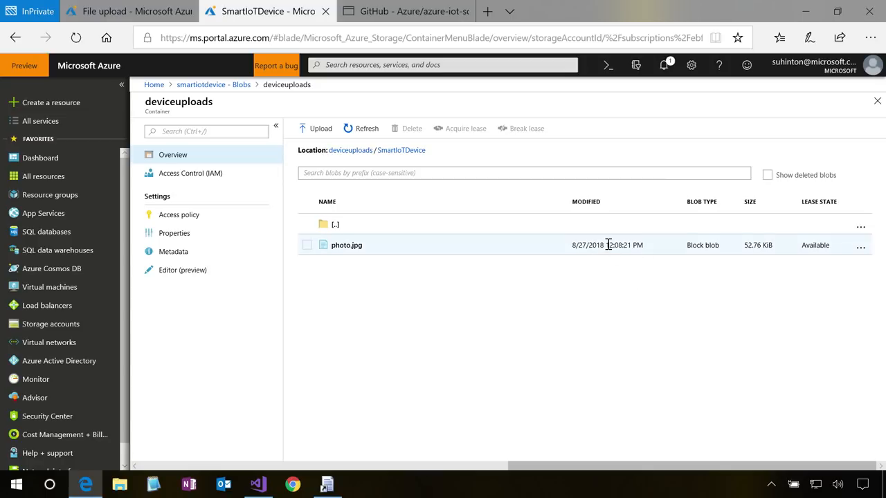
{"action": "mouse_move", "coordinate": [602, 241]}
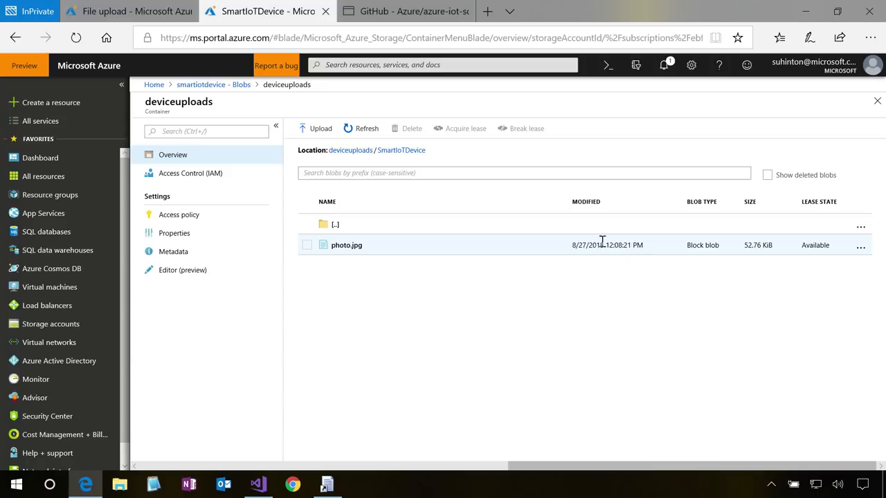
{"action": "mouse_move", "coordinate": [344, 249]}
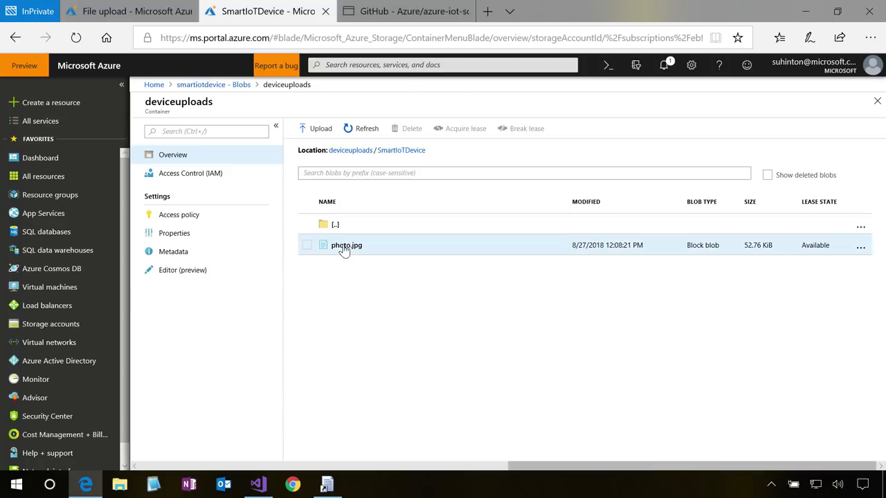
Step: Open photo.jpg's blob properties and download it to view the rubber duck picture
{"action": "left_click", "coordinate": [346, 245]}
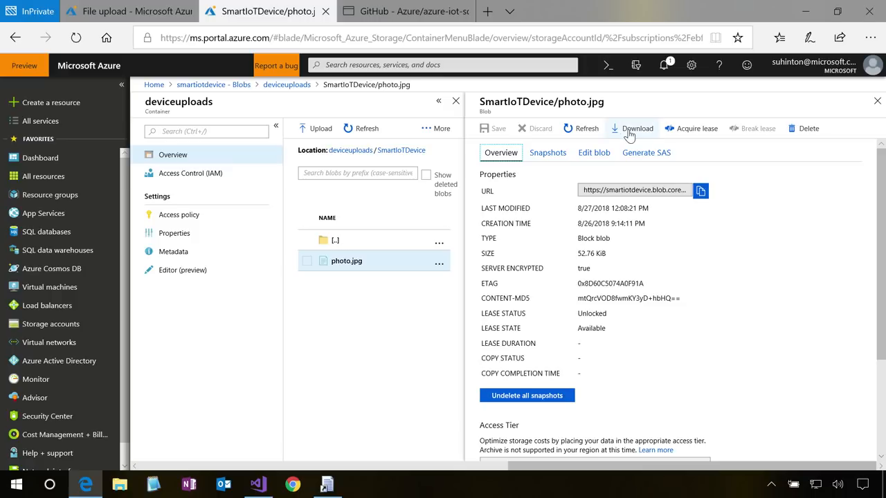
{"action": "left_click", "coordinate": [633, 127]}
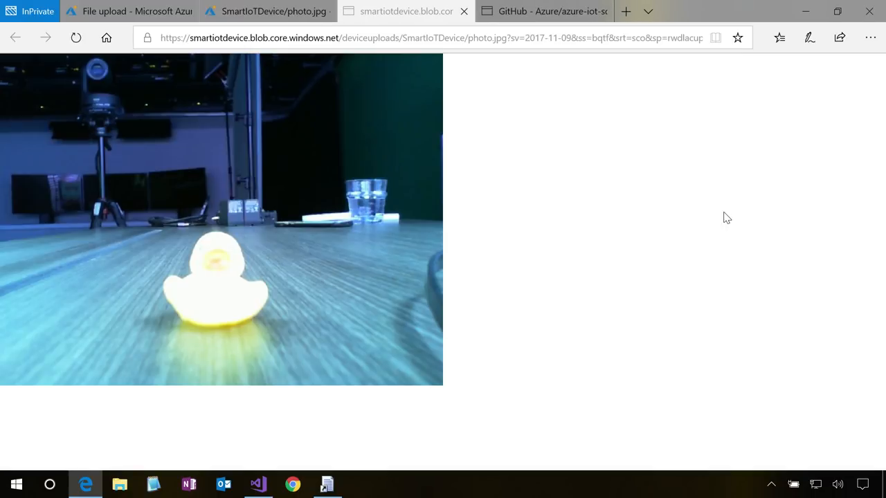